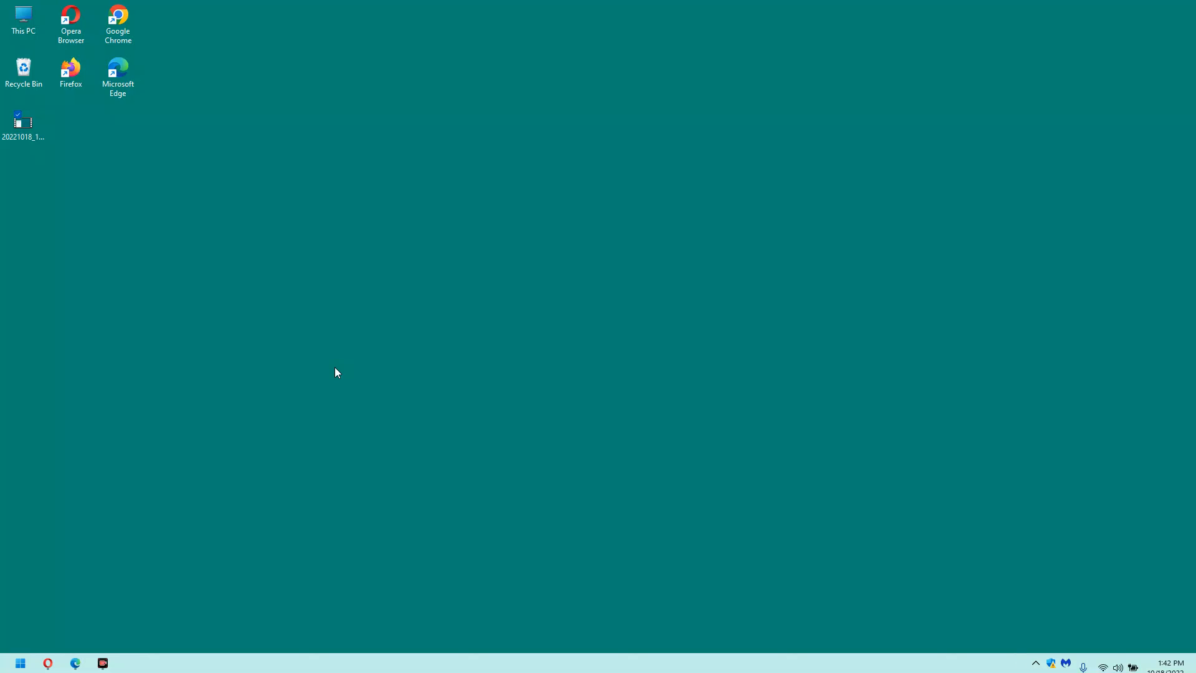
Search the Start menu for 'uac' to find Change User Account Control settings
left_click(20, 663)
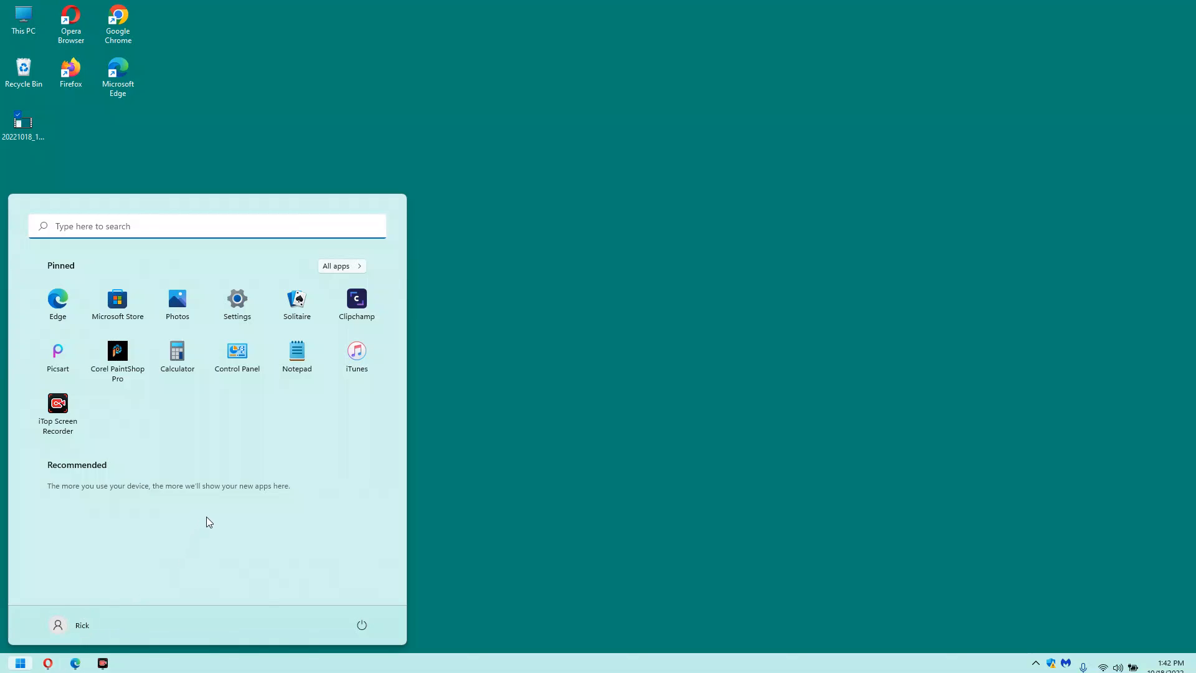
type("uac")
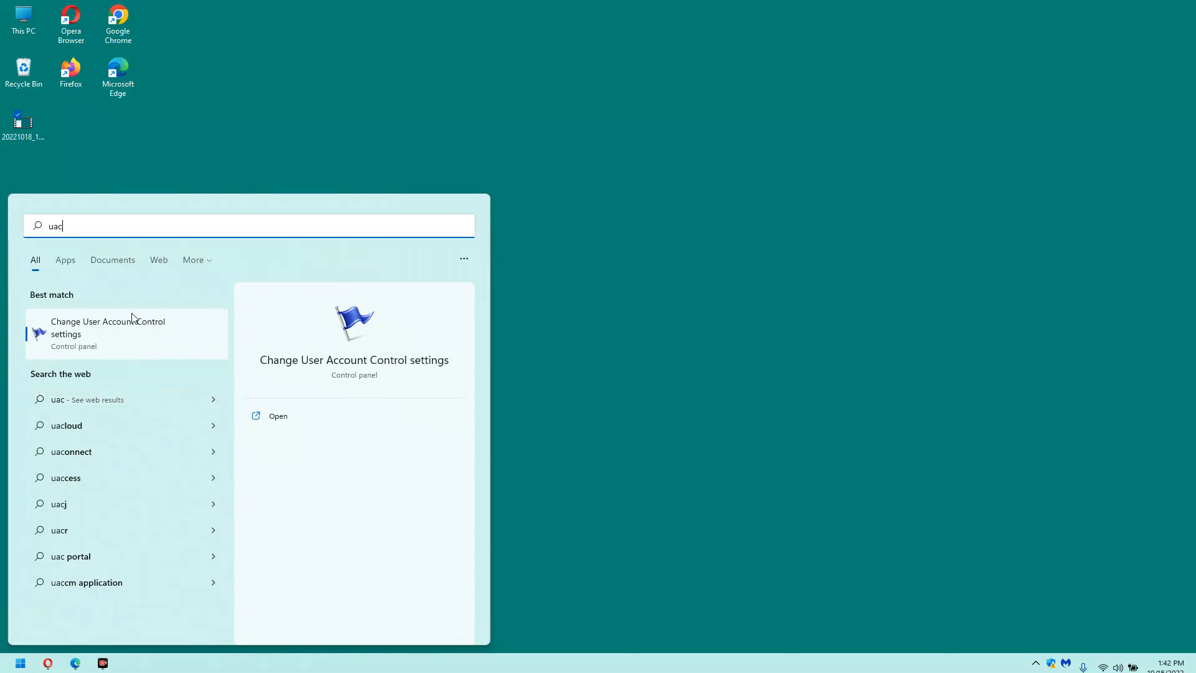
mouse_move(123, 333)
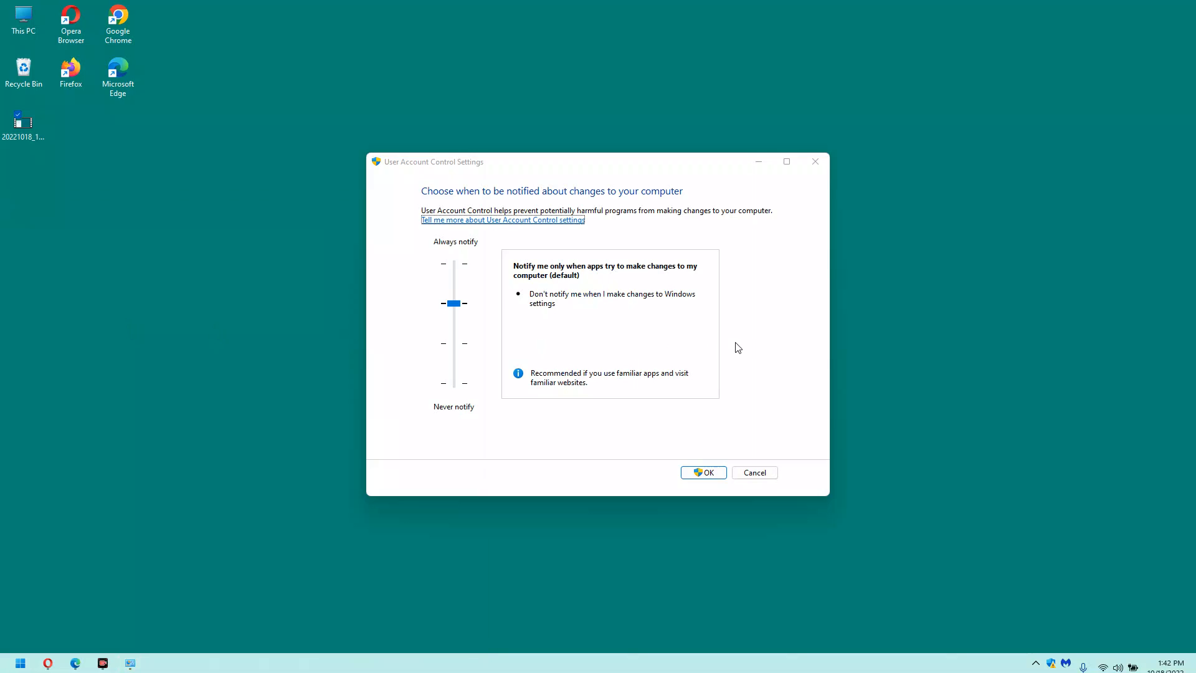
mouse_move(761, 323)
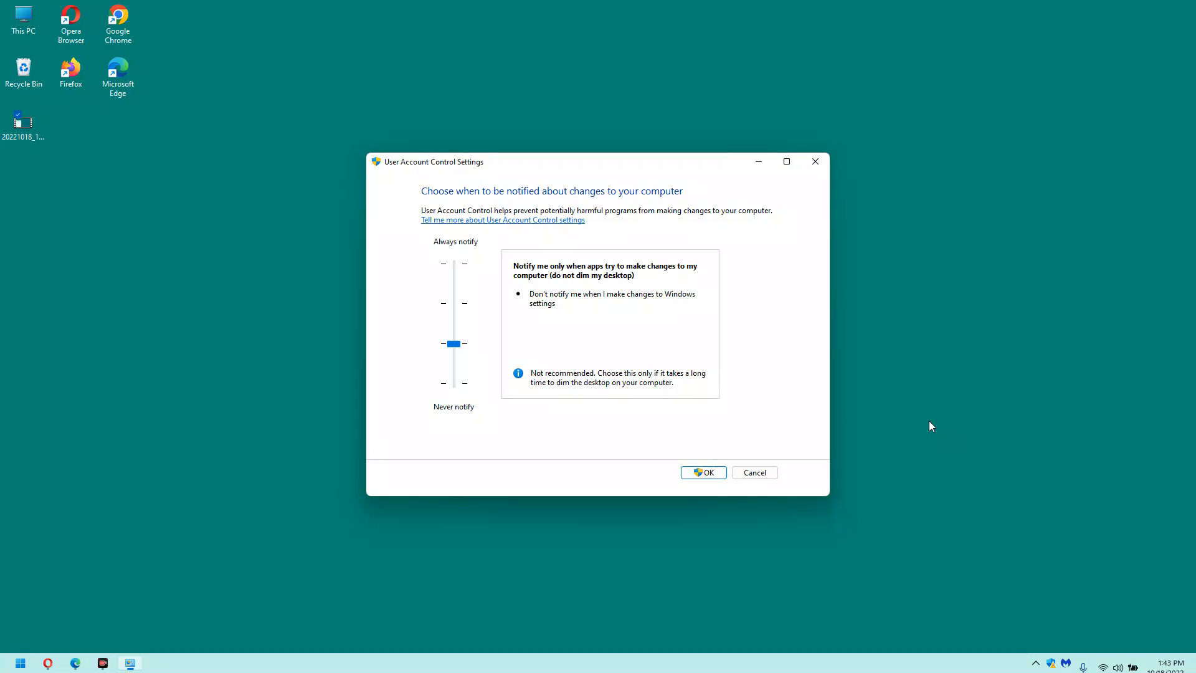
mouse_move(925, 425)
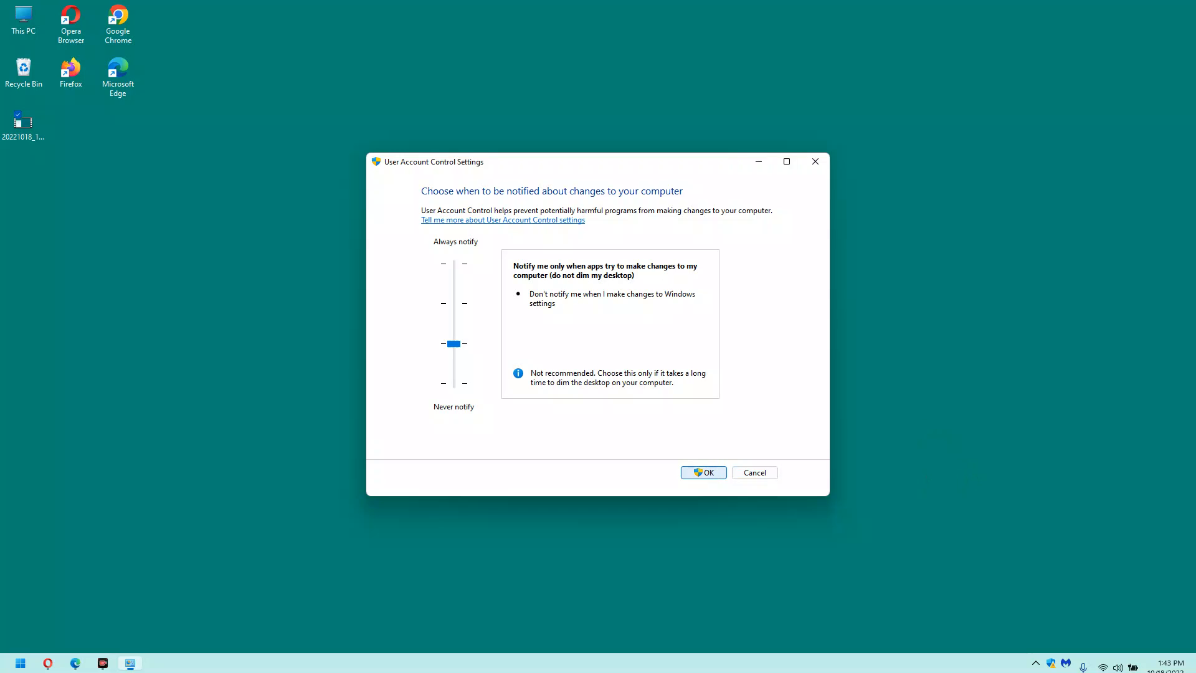
Confirm the UAC level 'Notify me only… (do not dim my desktop)' with OK
left_click(702, 472)
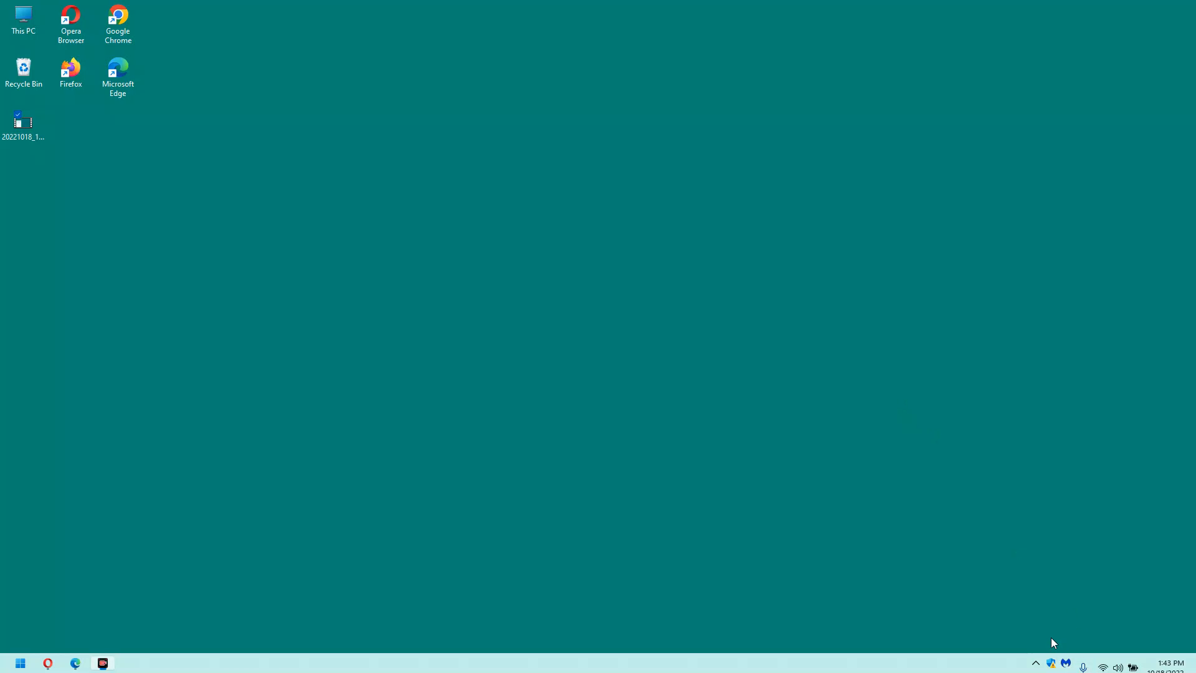